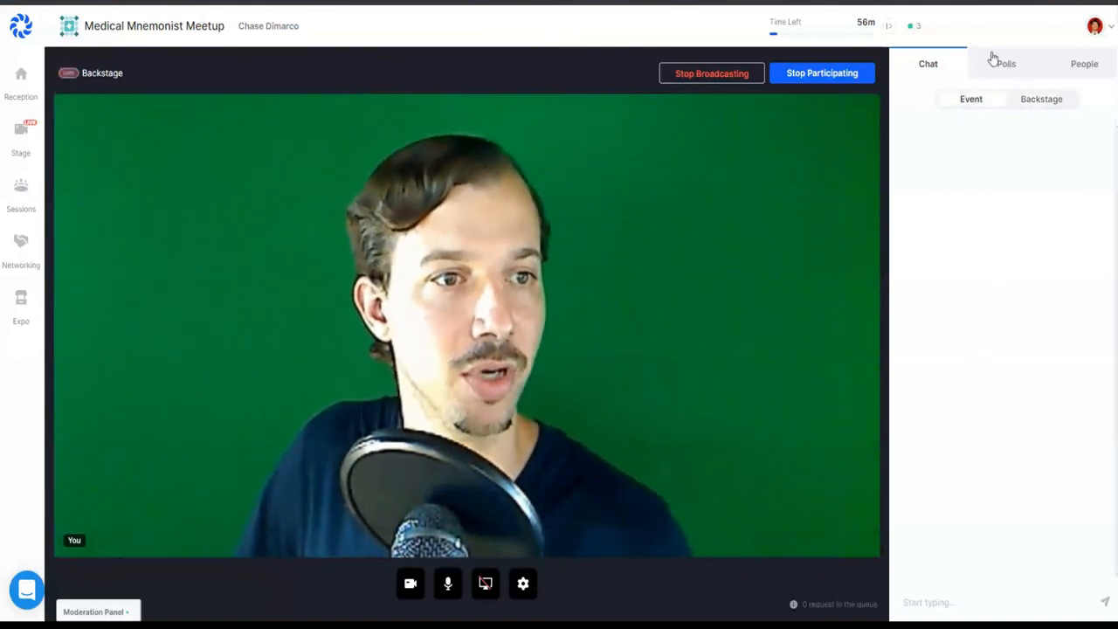
# - Check the Polls and People panels, then return to the event chat
pyautogui.click(1004, 63)
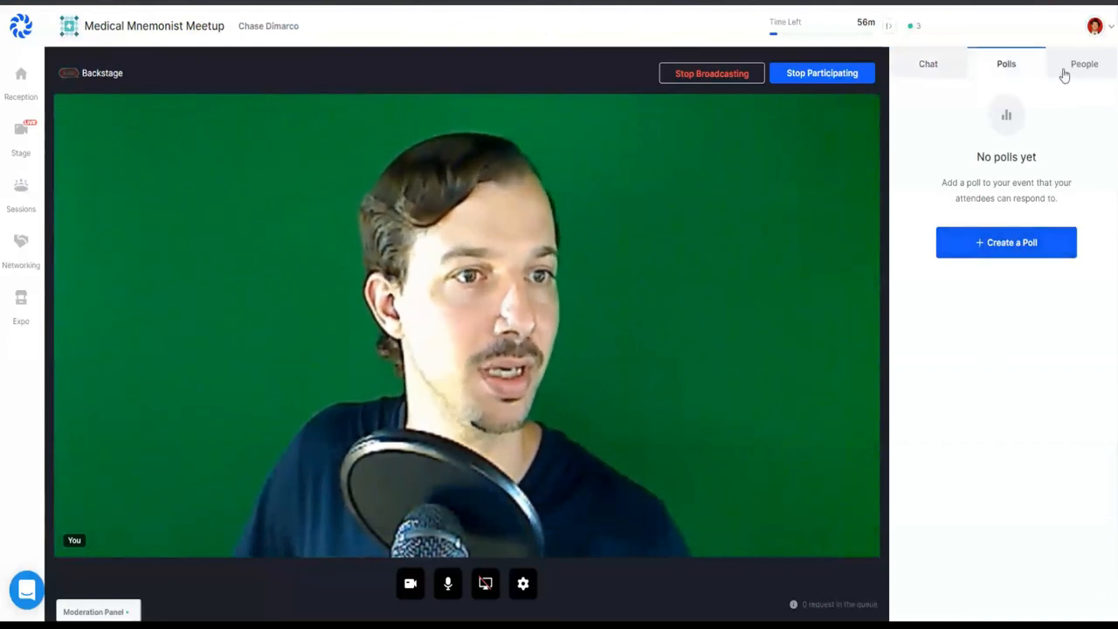
pyautogui.click(1083, 62)
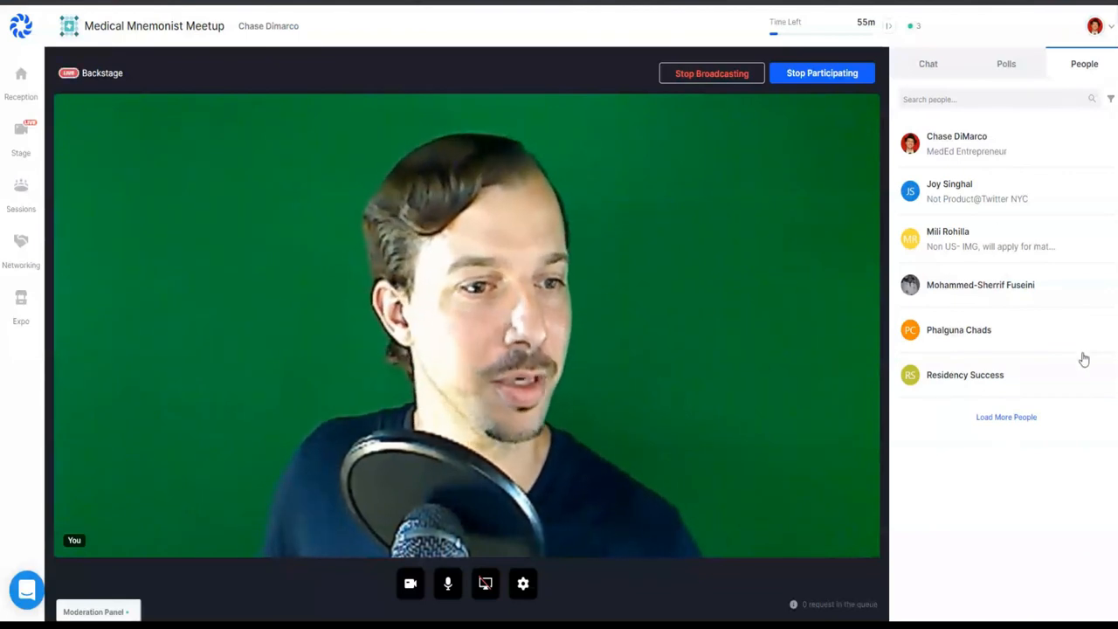
pyautogui.click(928, 63)
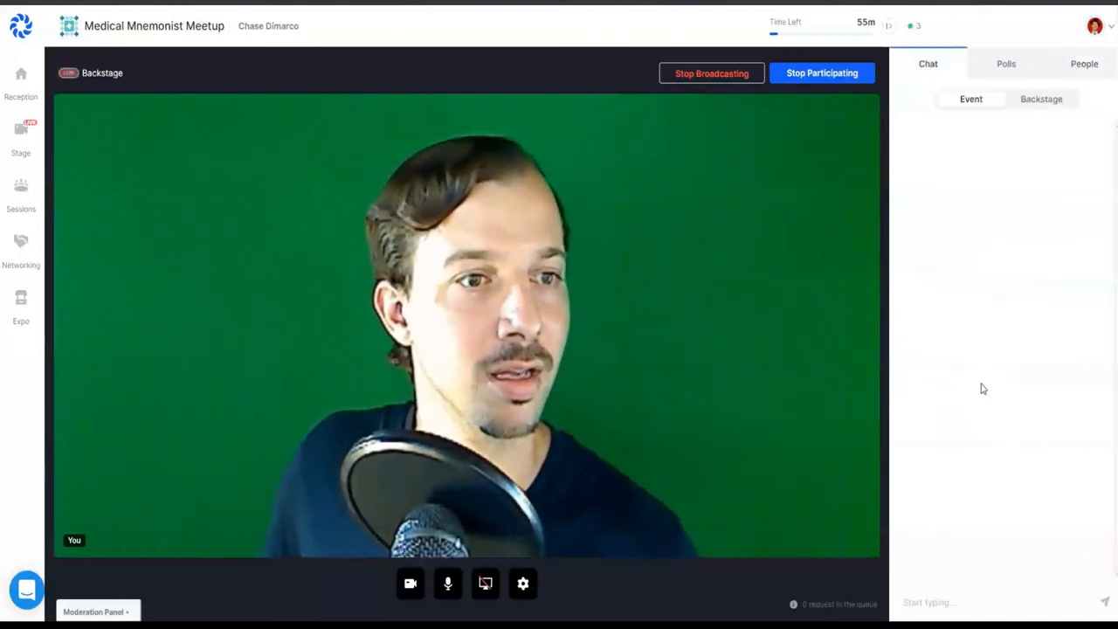
pyautogui.moveTo(830, 346)
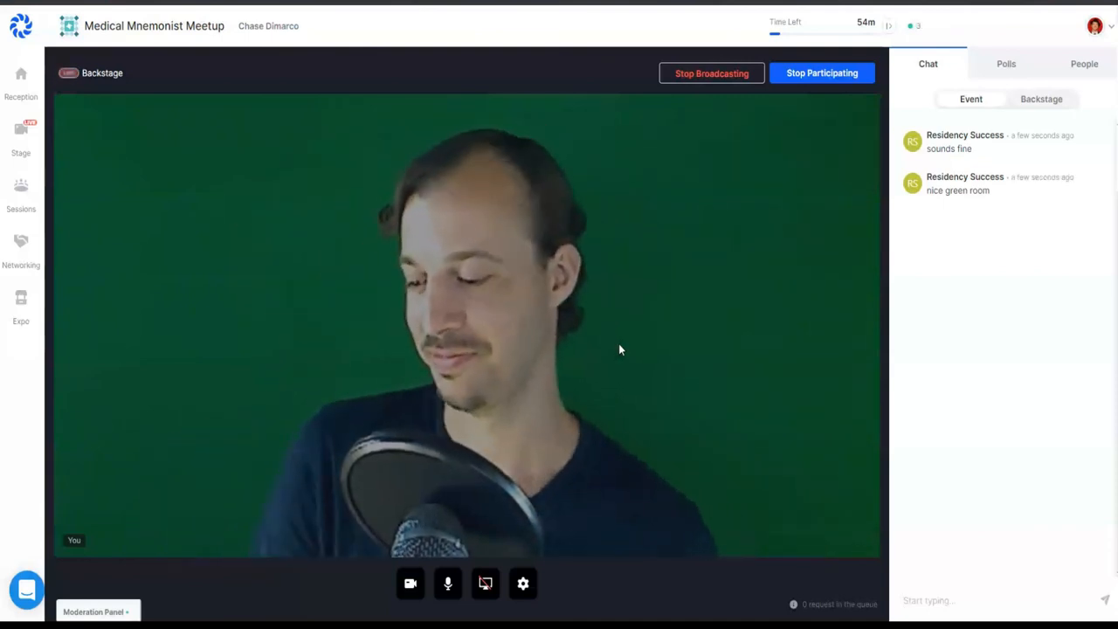
pyautogui.moveTo(877, 330)
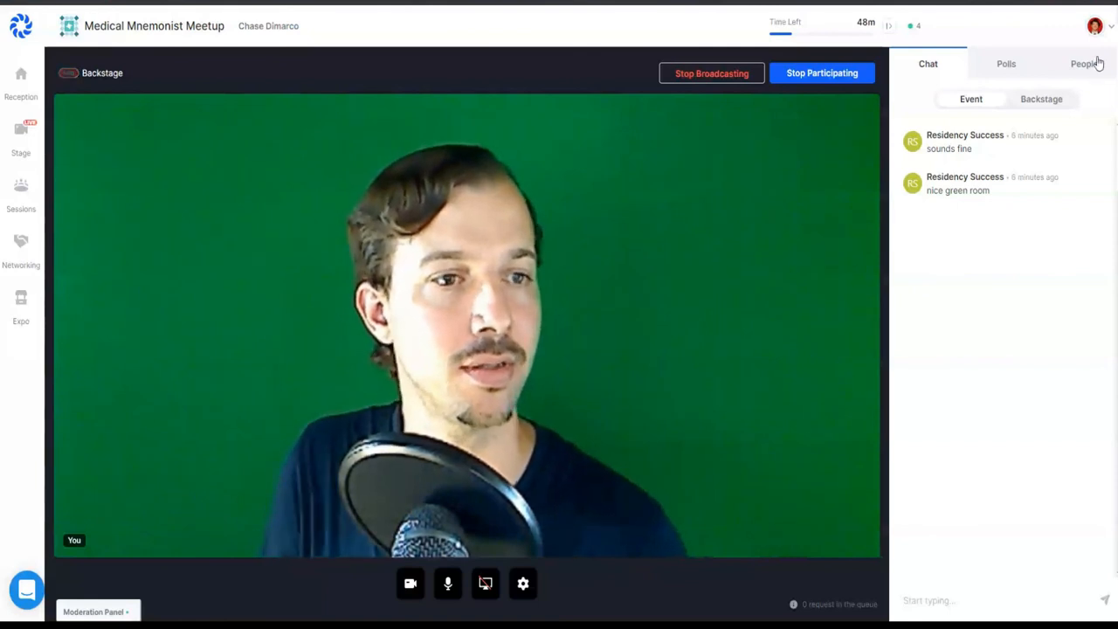
pyautogui.click(1086, 63)
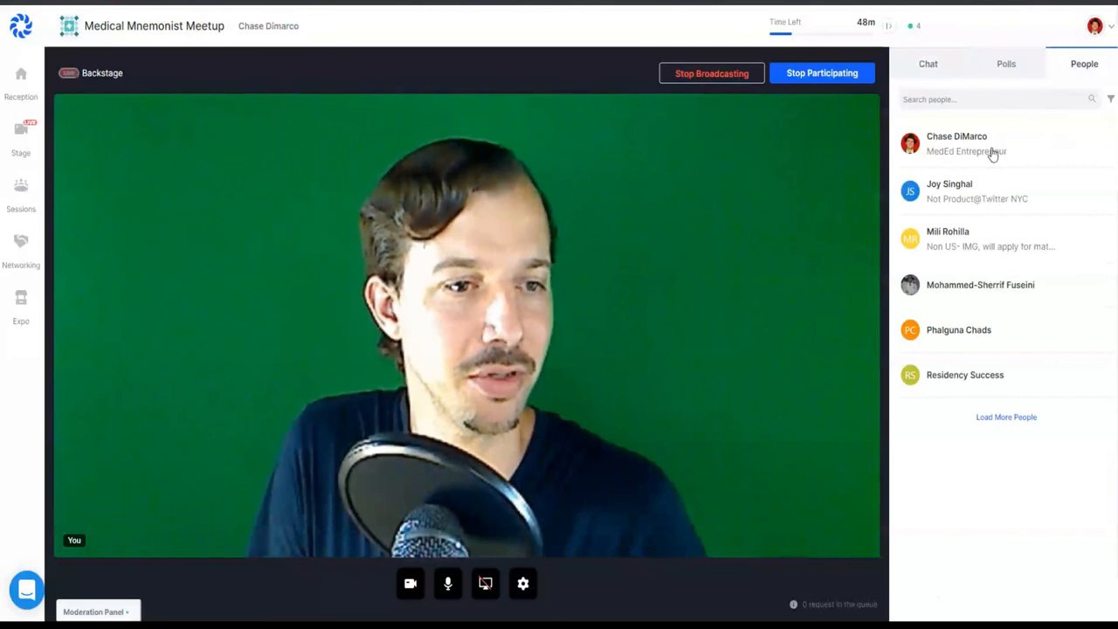
pyautogui.moveTo(999, 290)
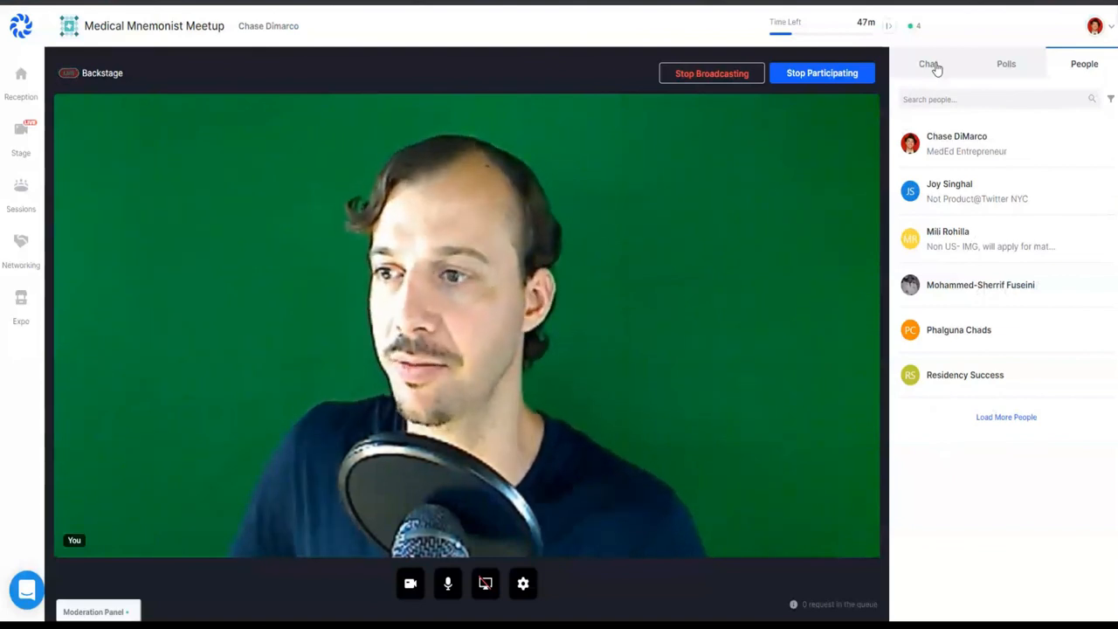
pyautogui.click(927, 63)
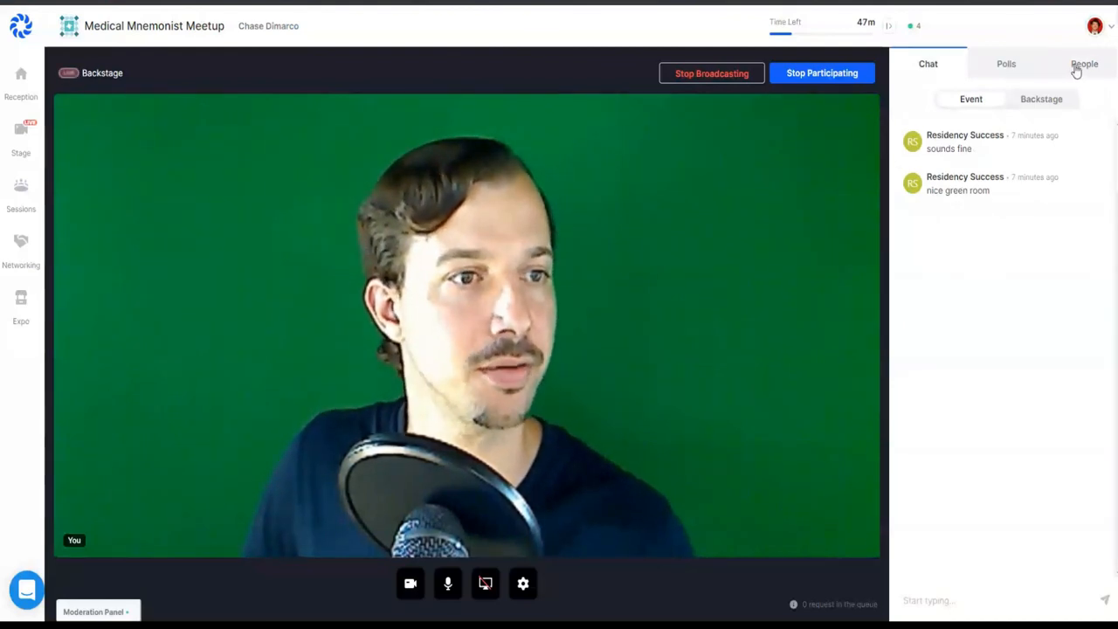
pyautogui.click(1079, 63)
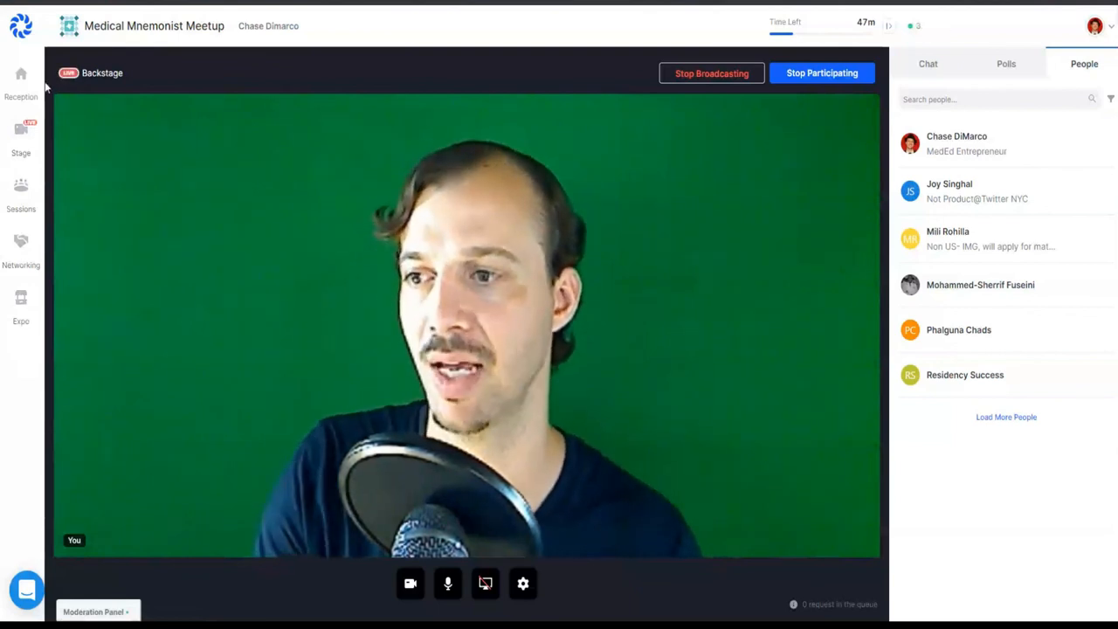
pyautogui.moveTo(25, 206)
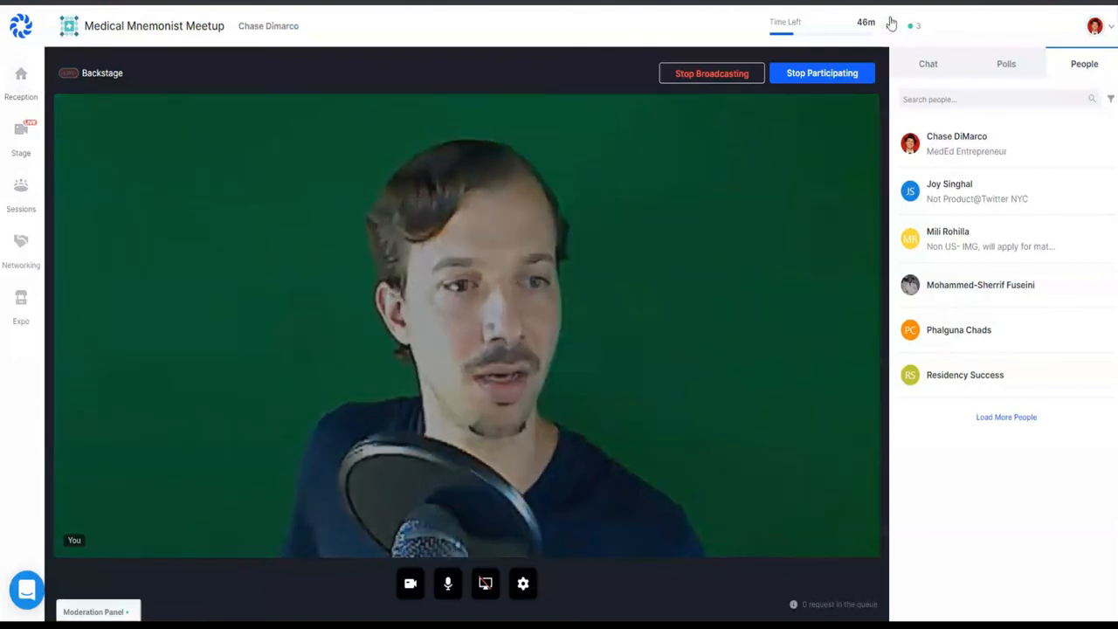
pyautogui.click(928, 63)
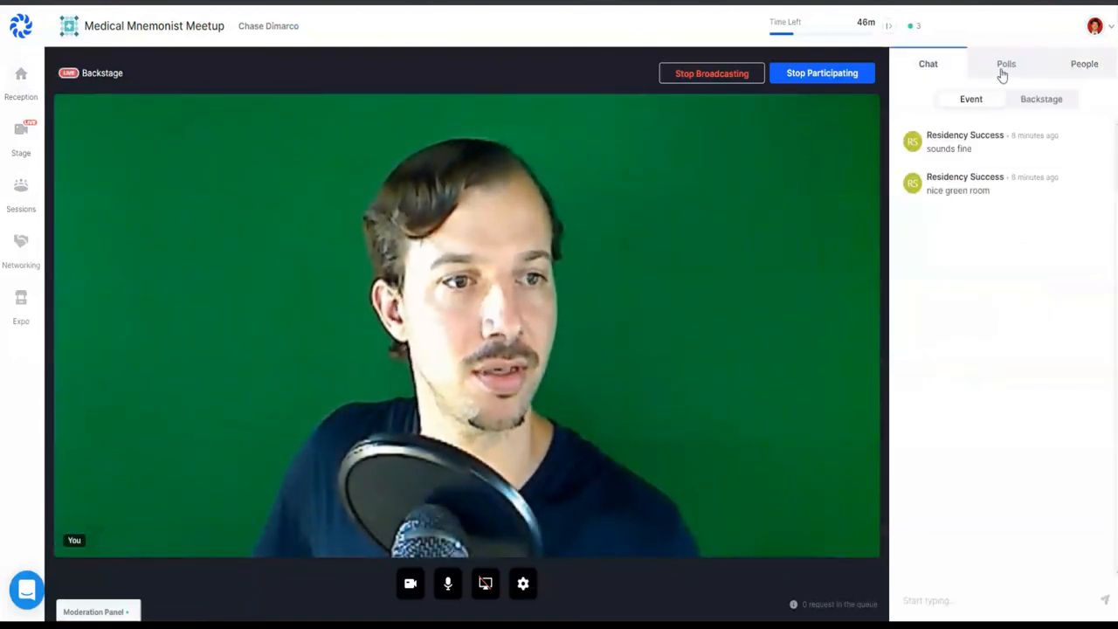
pyautogui.click(1041, 98)
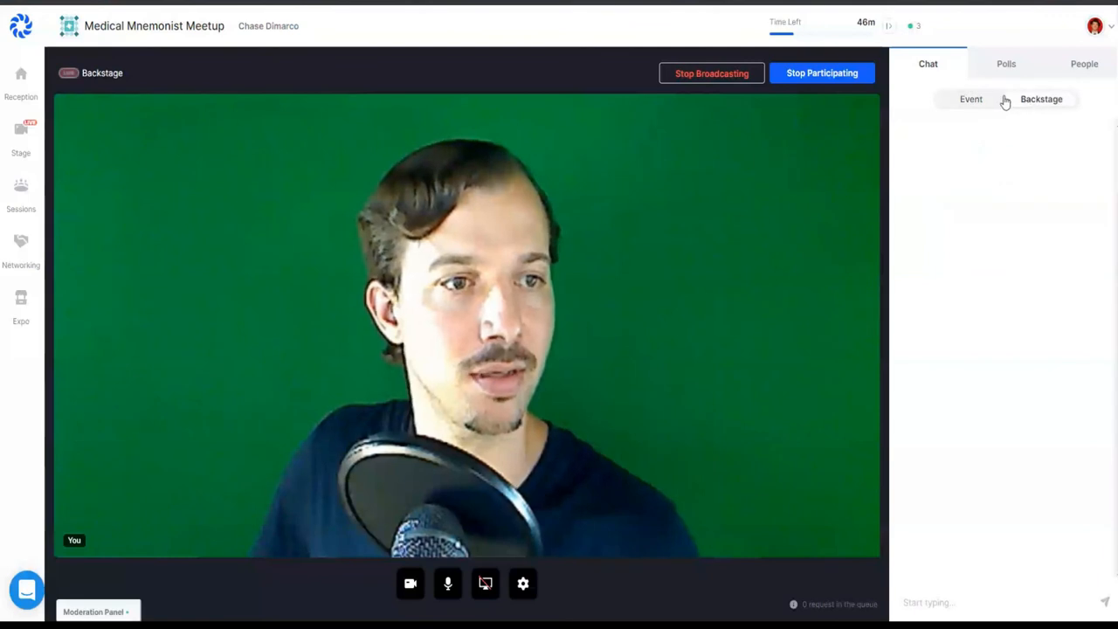
pyautogui.click(971, 98)
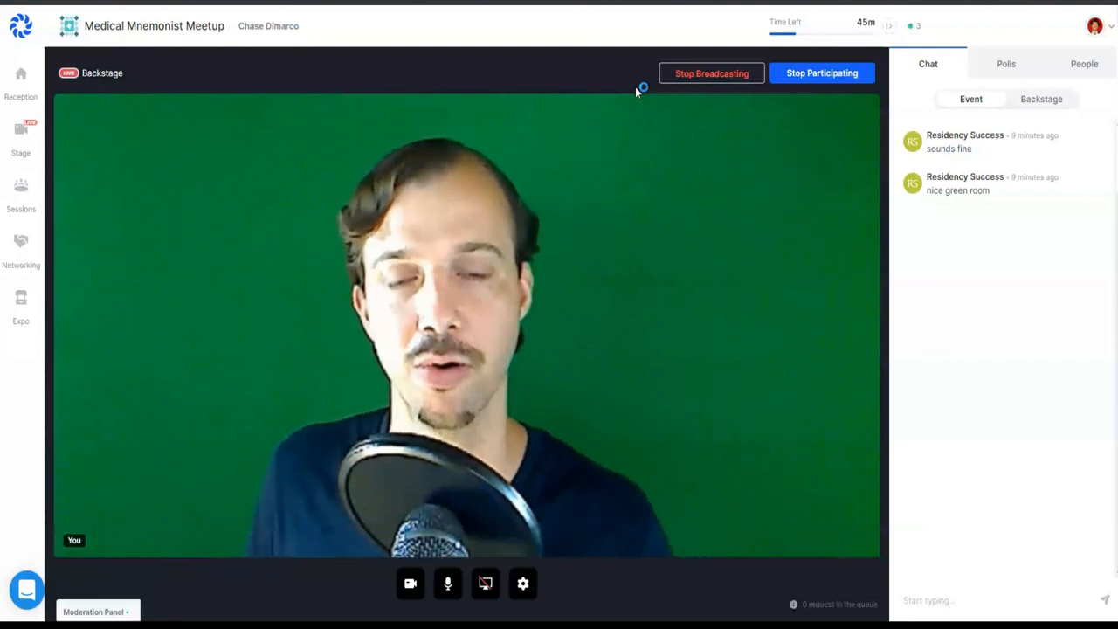
pyautogui.moveTo(635, 91)
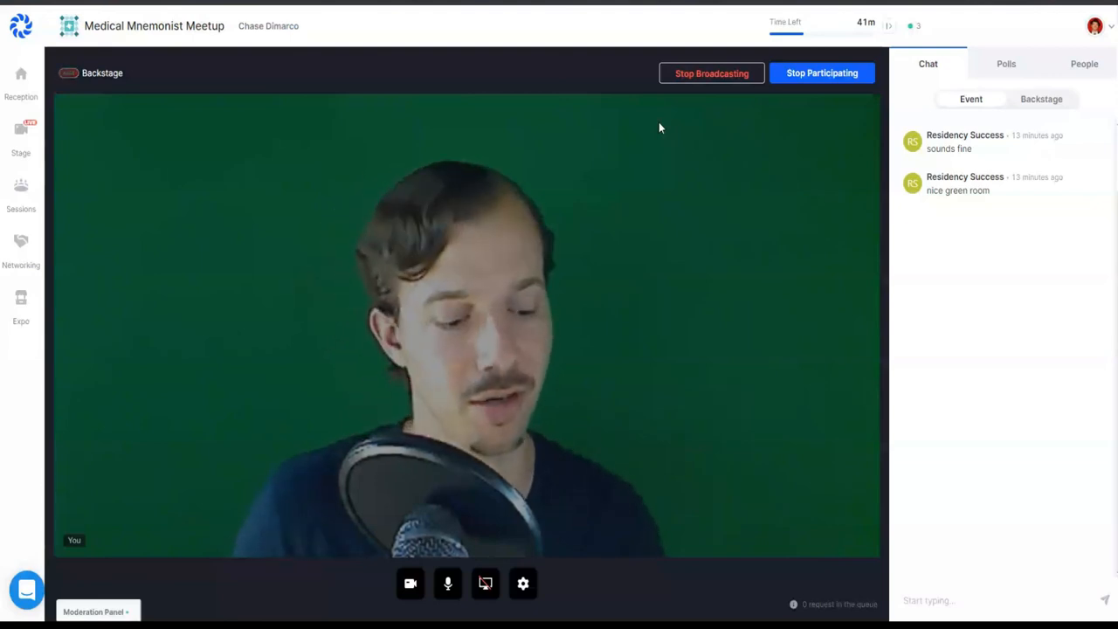
pyautogui.moveTo(677, 136)
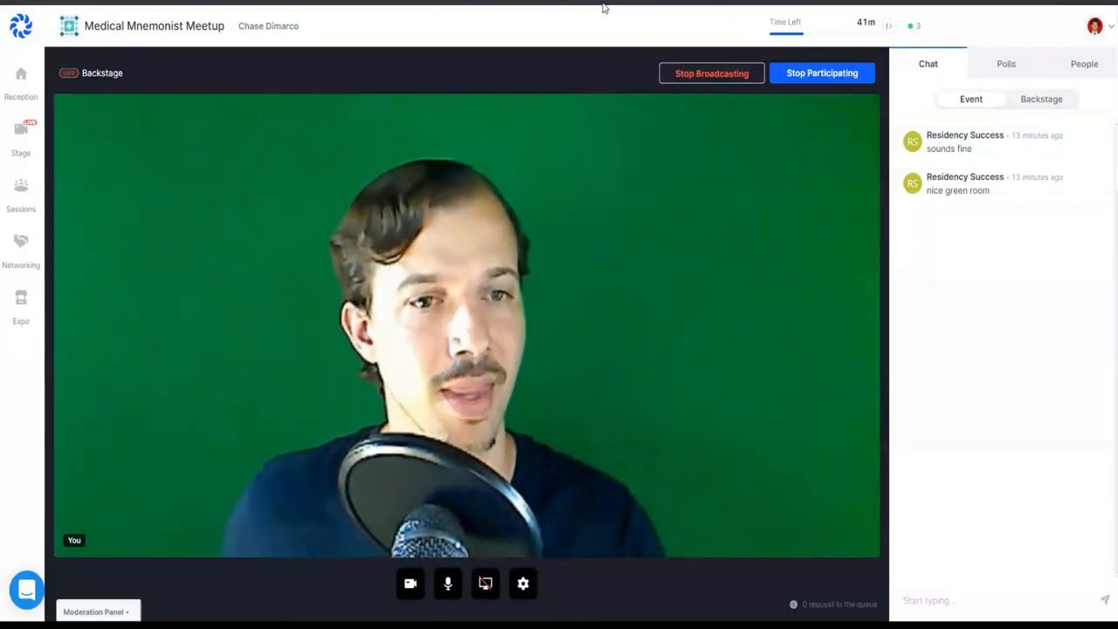
# - Glance at the attendee list and switch back to the event chat panel
pyautogui.click(1083, 62)
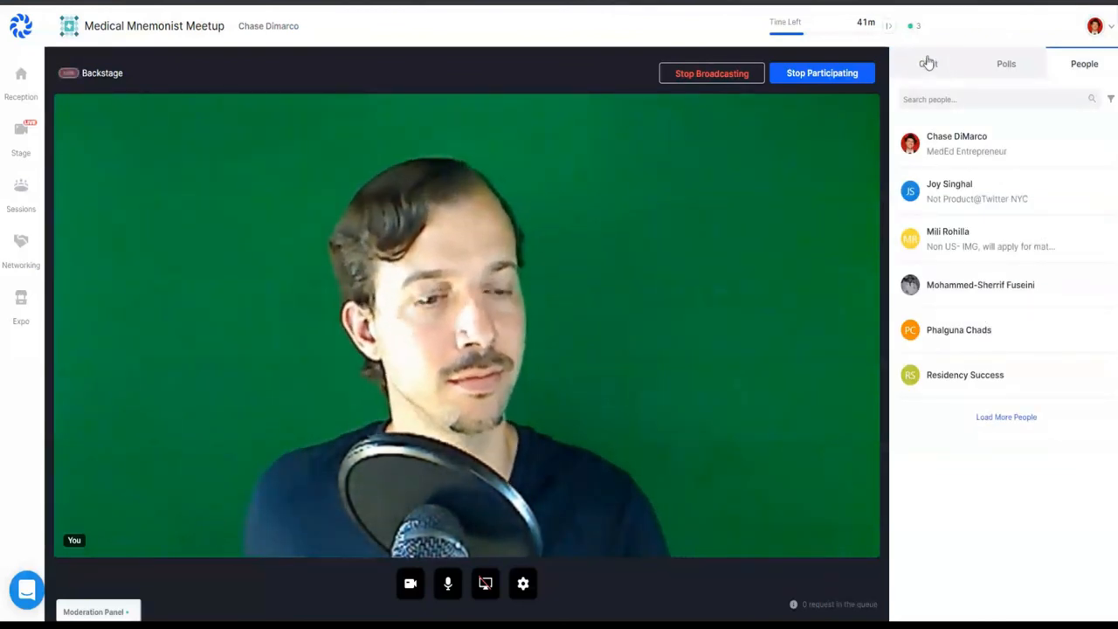
pyautogui.click(929, 63)
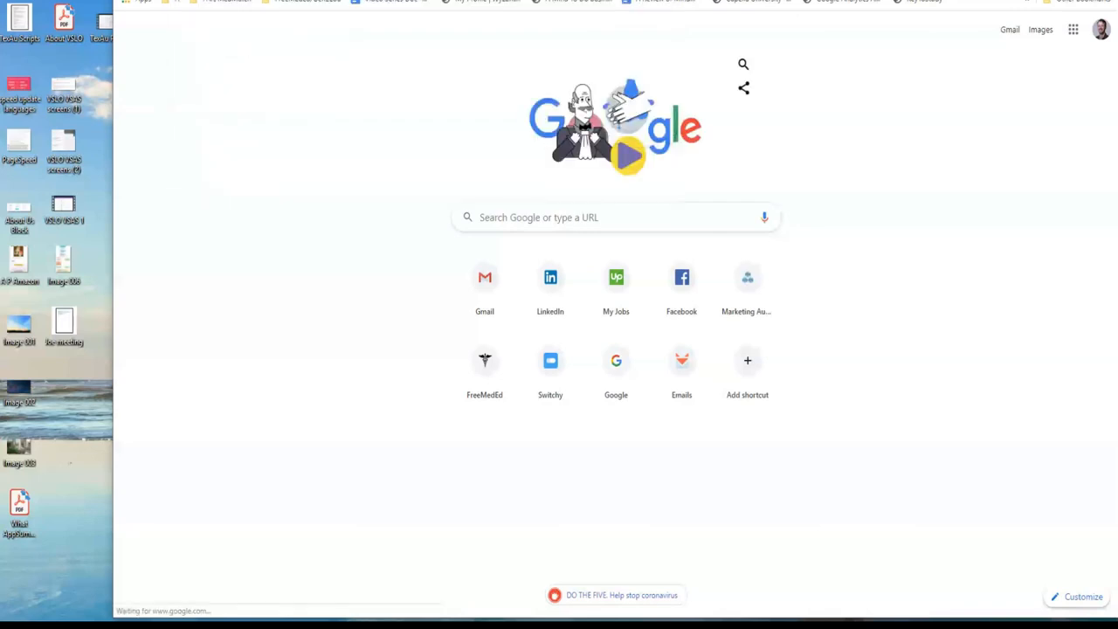
# - Search Google for 'covey management grid'
pyautogui.write('covey management grid')
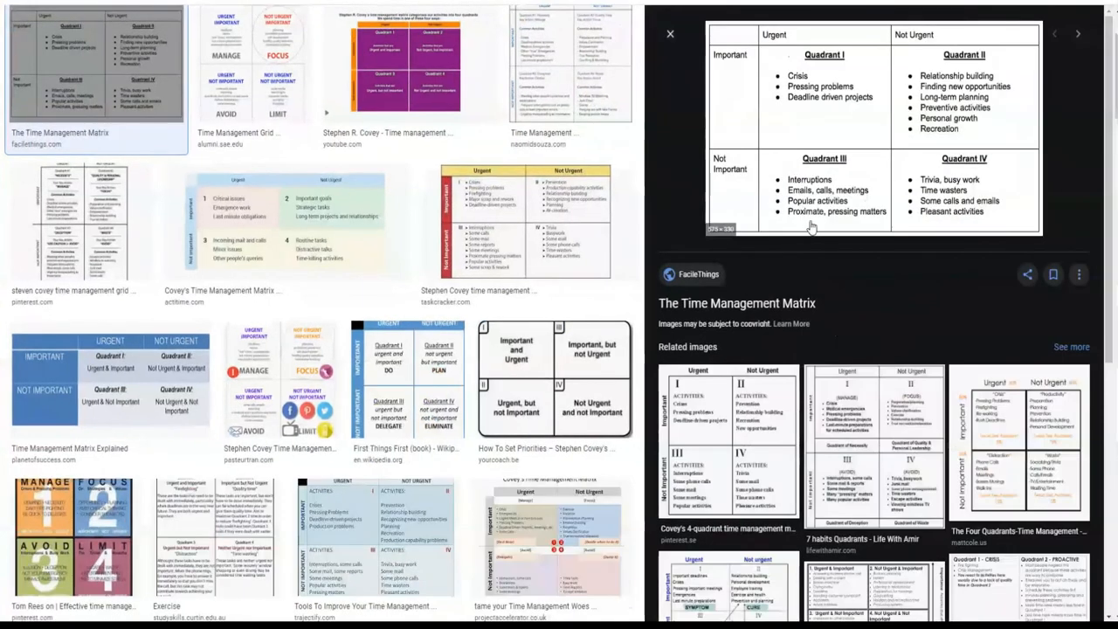
pyautogui.moveTo(277, 269)
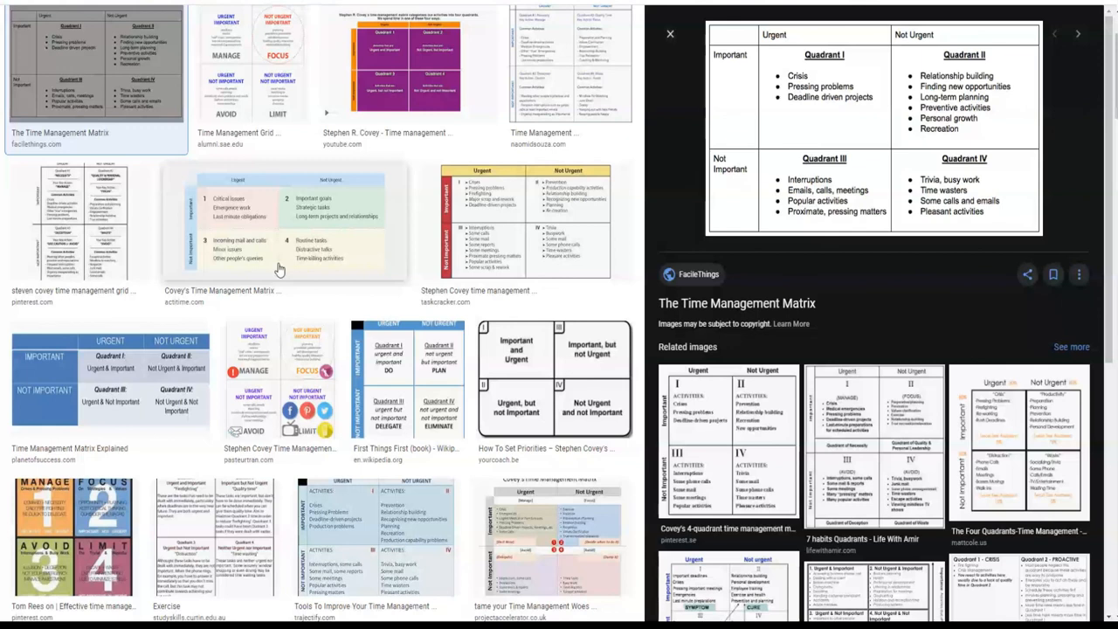
pyautogui.moveTo(199, 301)
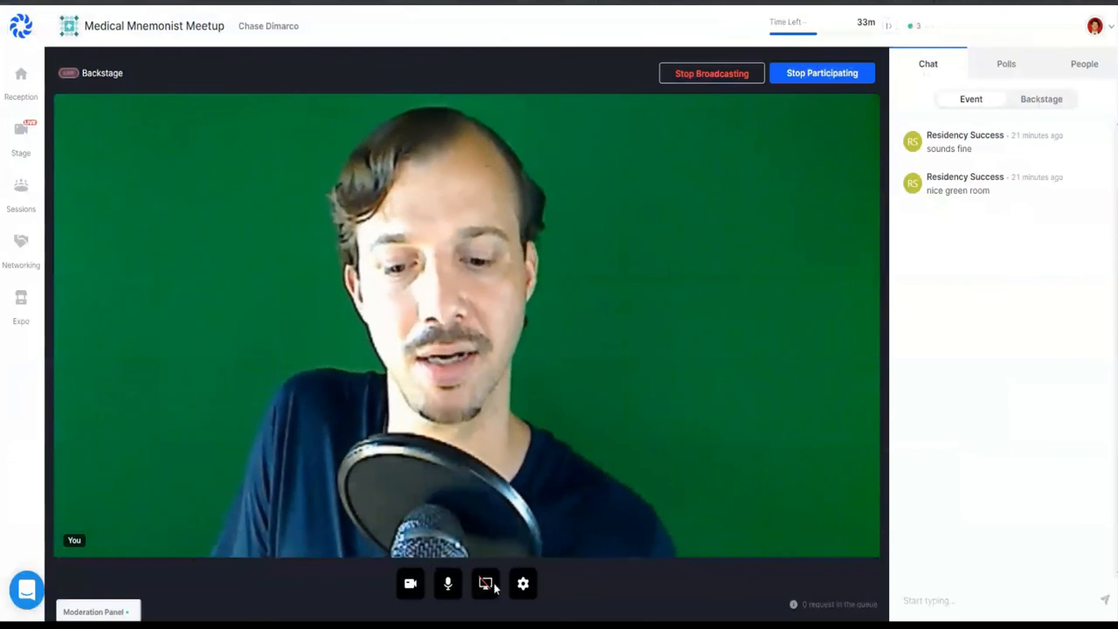
# - Share the entire screen into the backstage broadcast
pyautogui.click(486, 583)
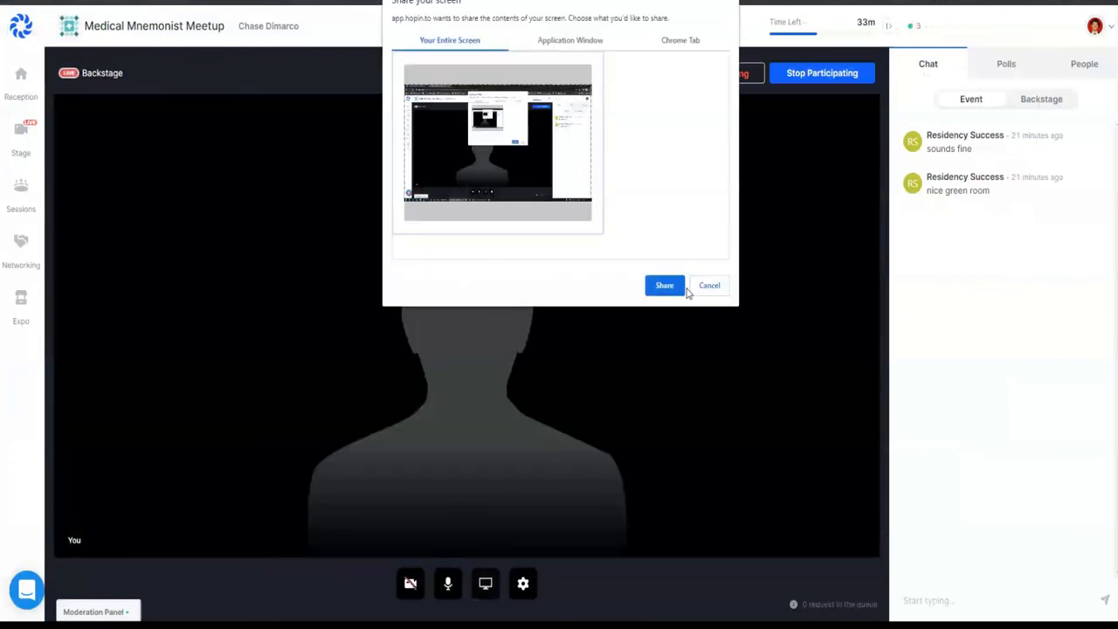
pyautogui.click(663, 285)
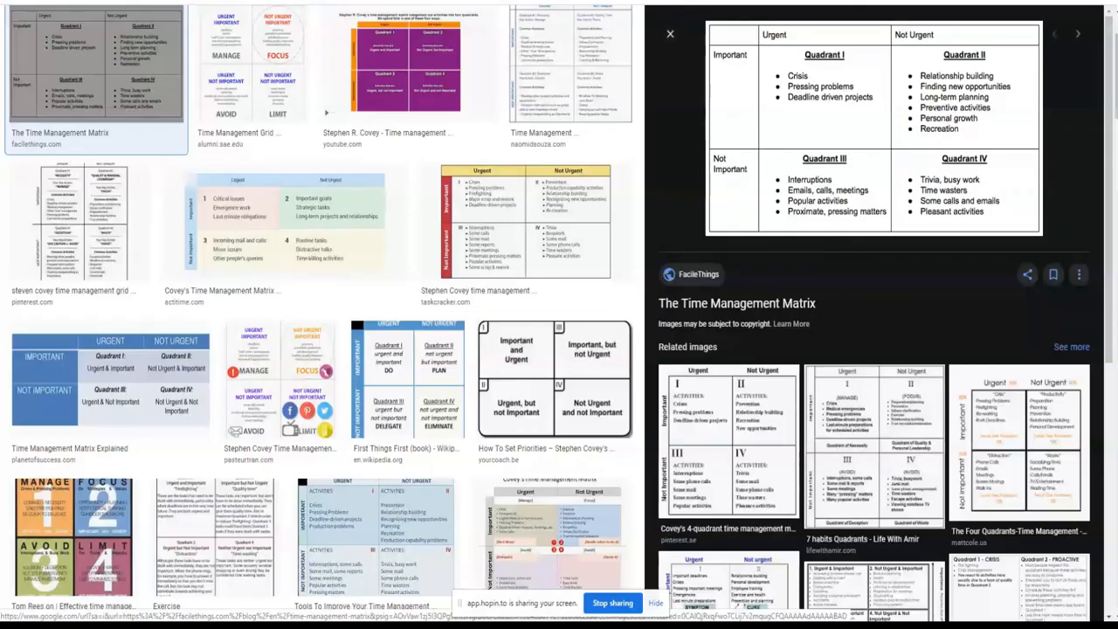
pyautogui.moveTo(800, 130)
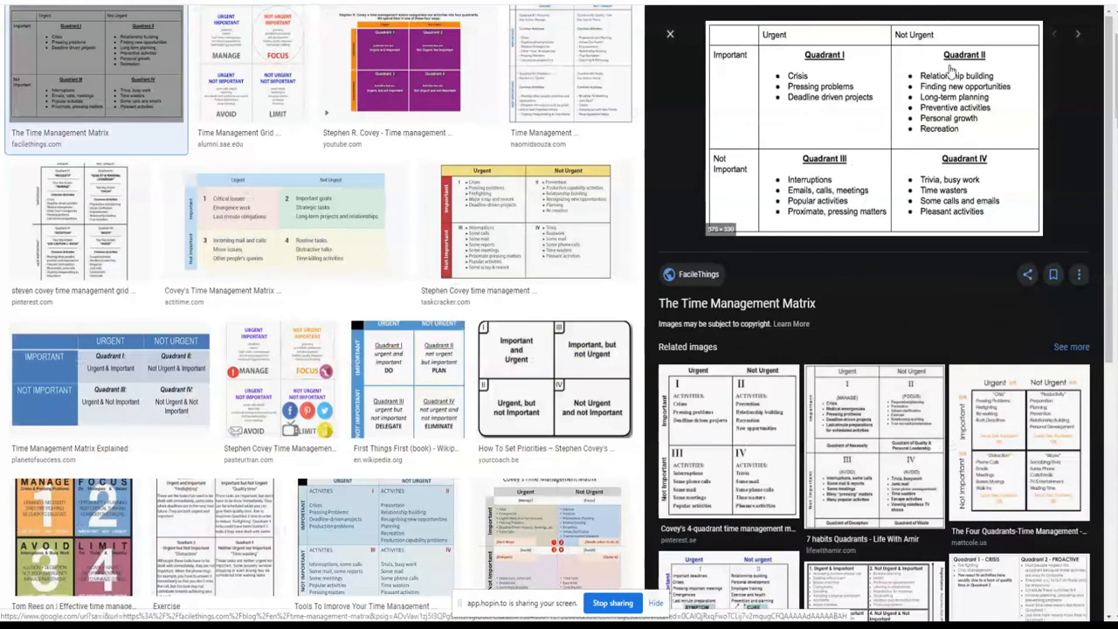
pyautogui.moveTo(952, 87)
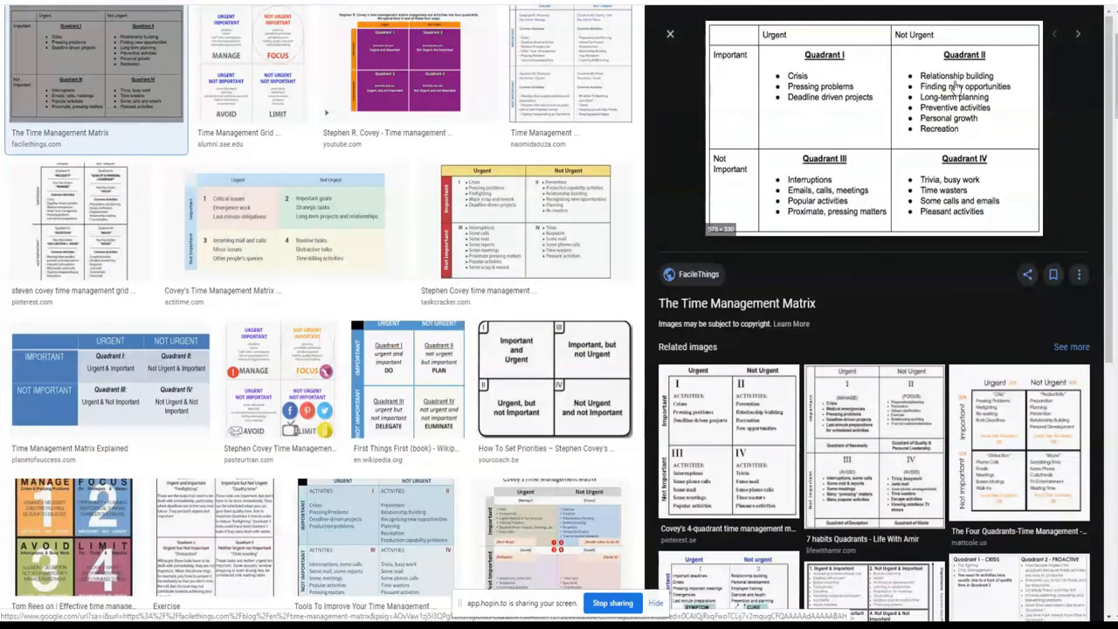
pyautogui.moveTo(995, 106)
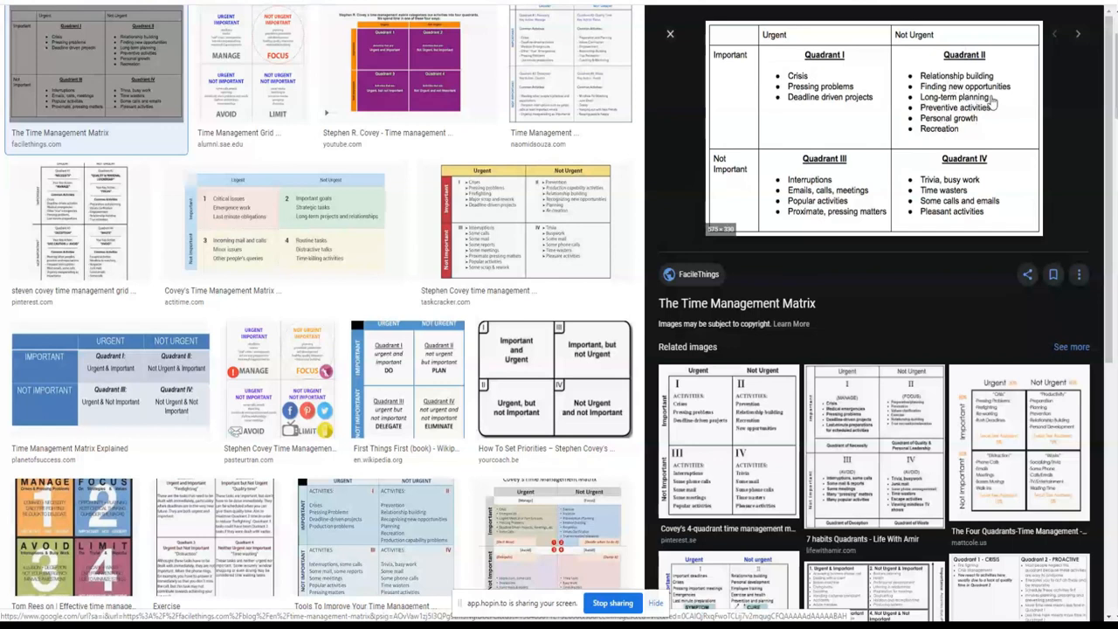
pyautogui.moveTo(1016, 108)
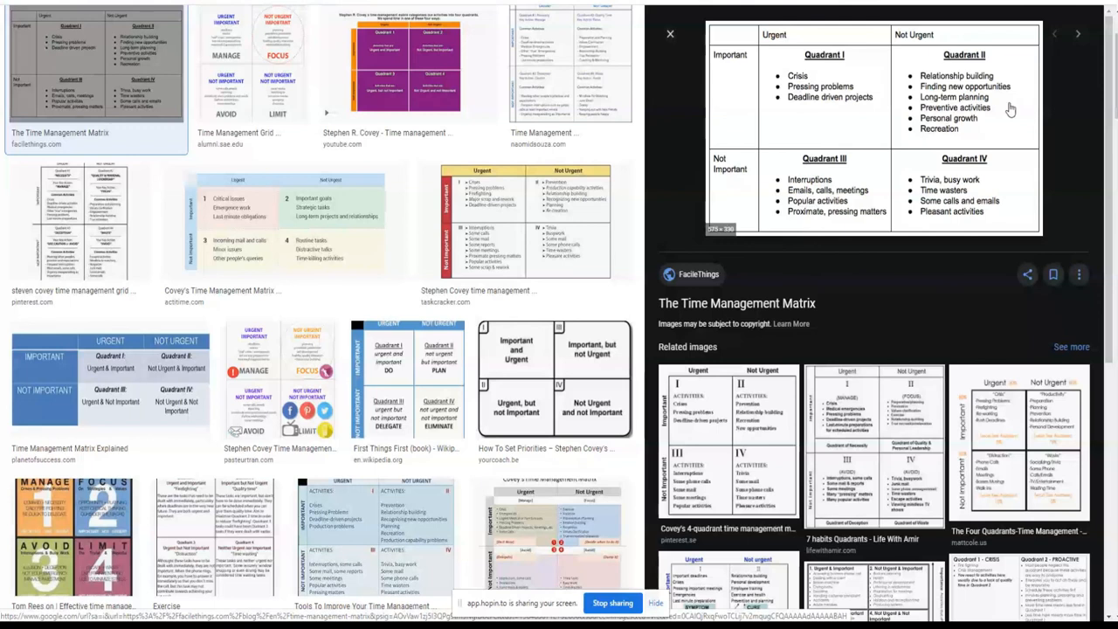
pyautogui.moveTo(952, 100)
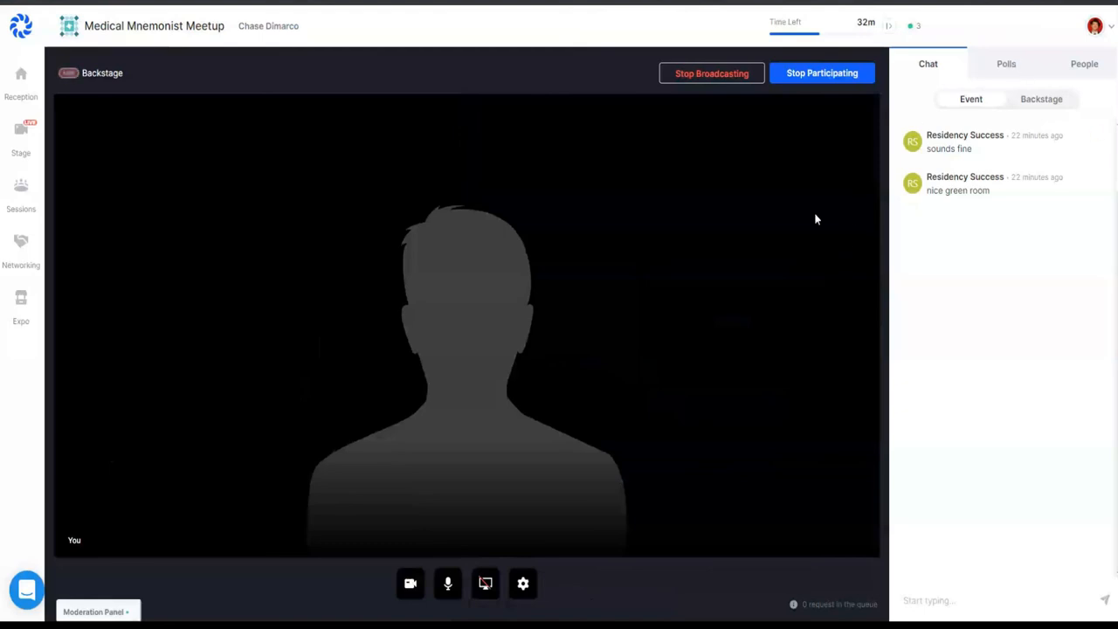
# - Stop broadcasting, then go live again with the reconnected webcam feed
pyautogui.click(711, 73)
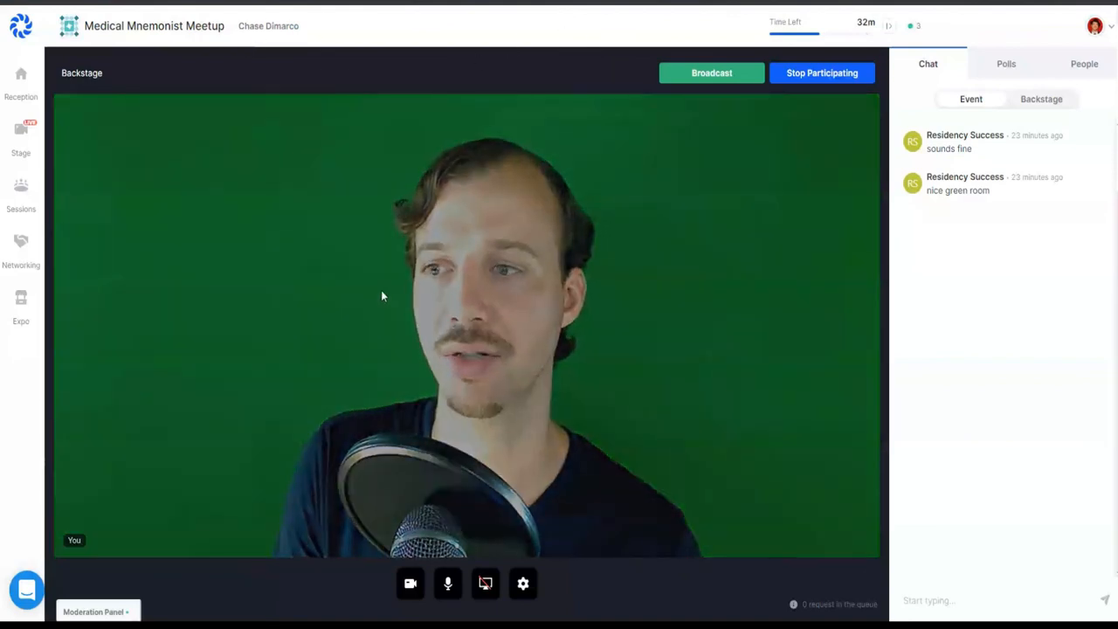
pyautogui.moveTo(824, 248)
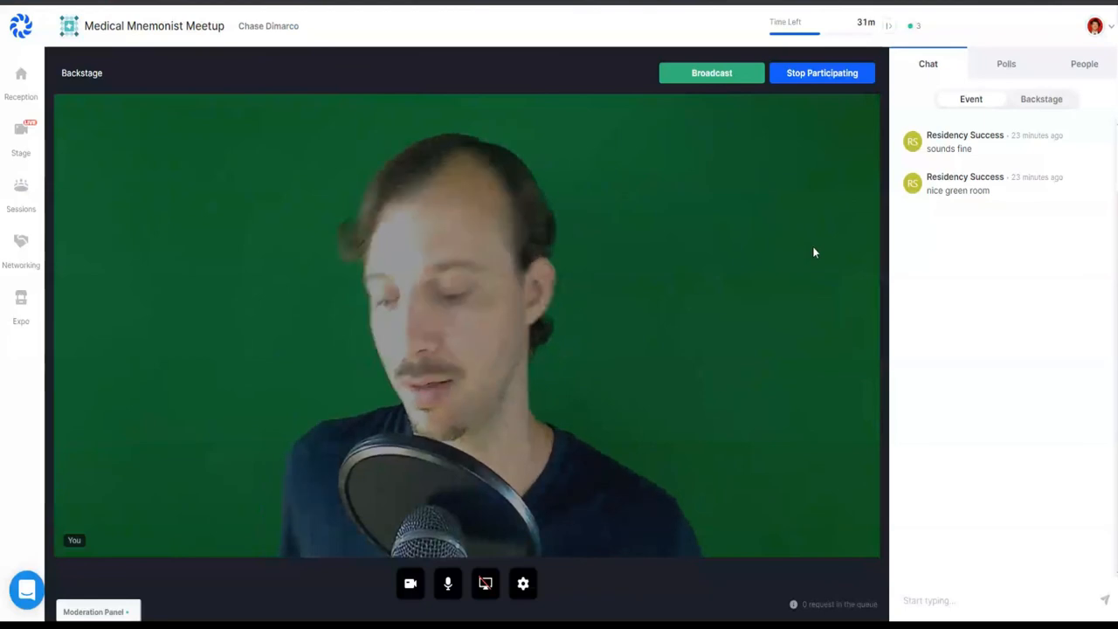
pyautogui.click(711, 74)
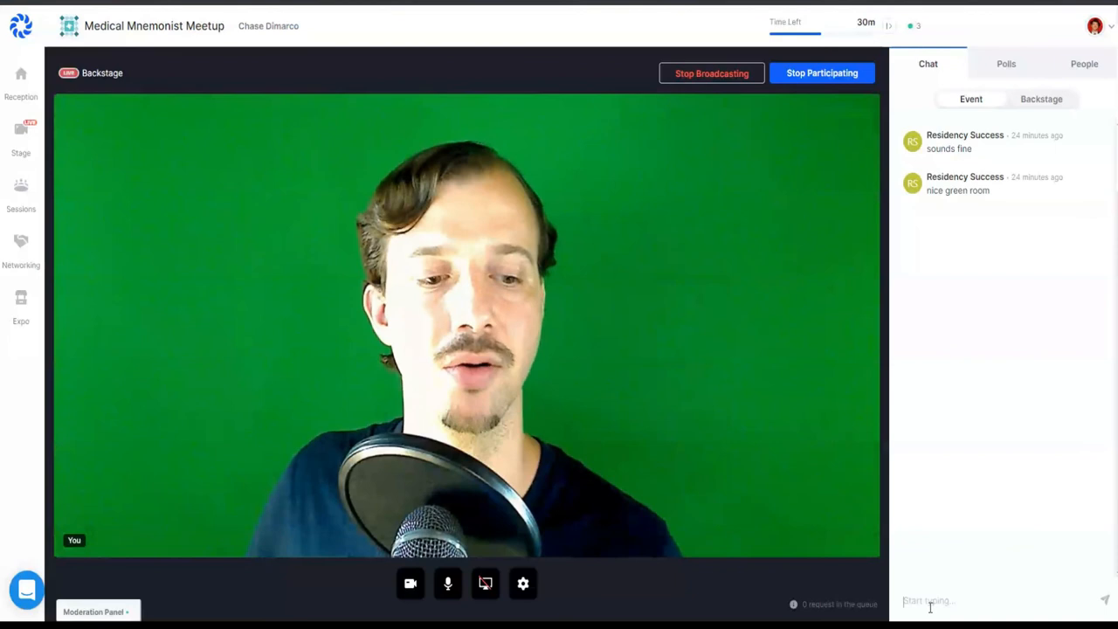
# - Post the link freemeded.org/medstudent in the event chat
pyautogui.write('free')
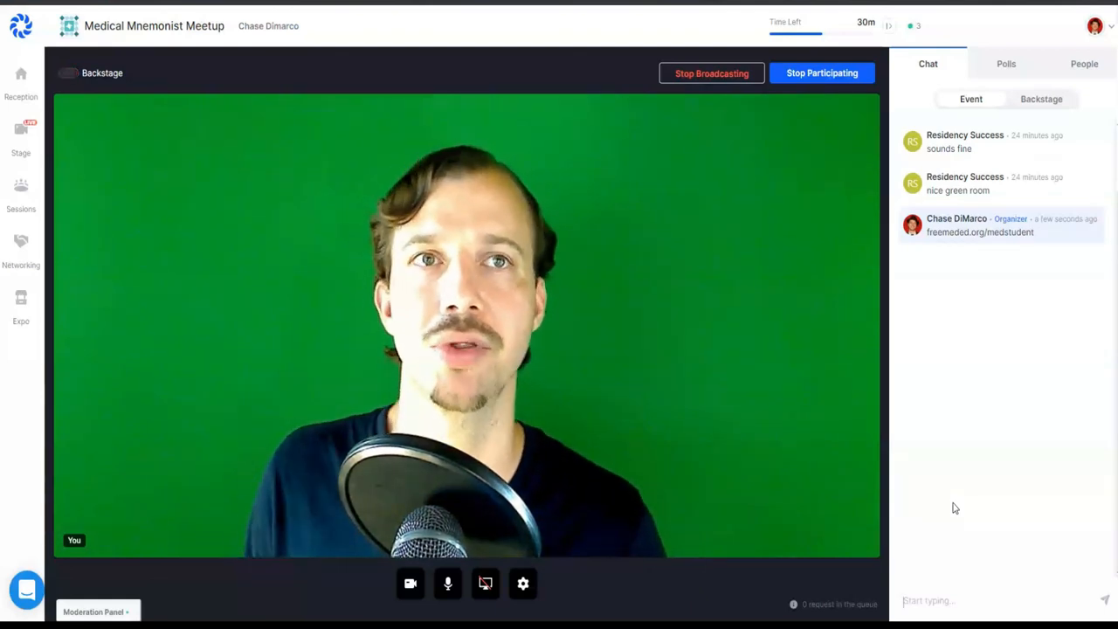
pyautogui.click(71, 71)
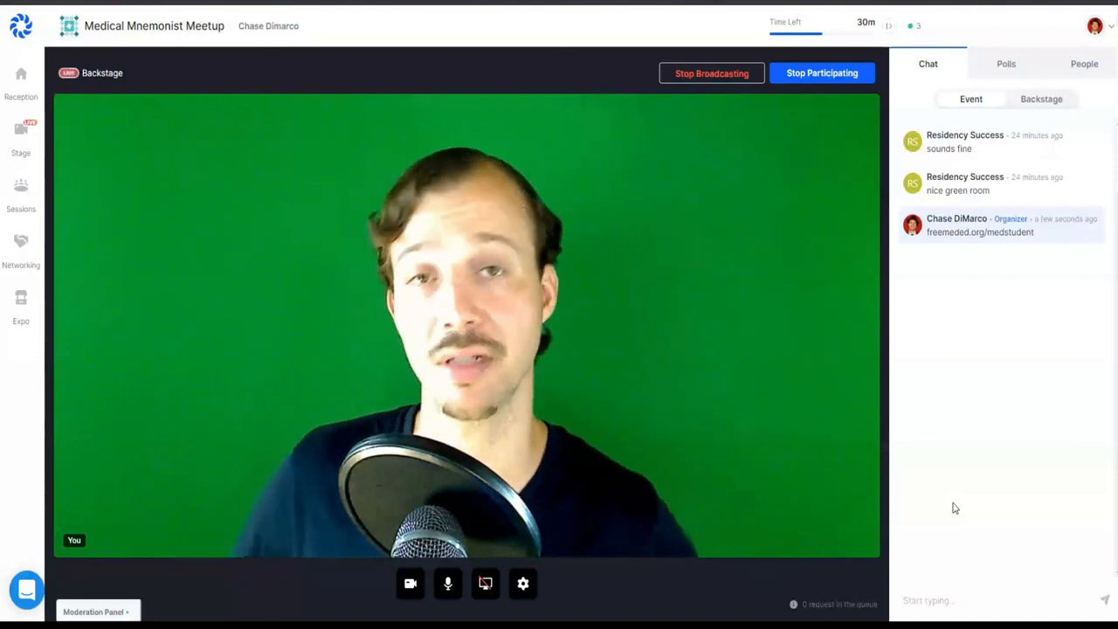
pyautogui.click(71, 72)
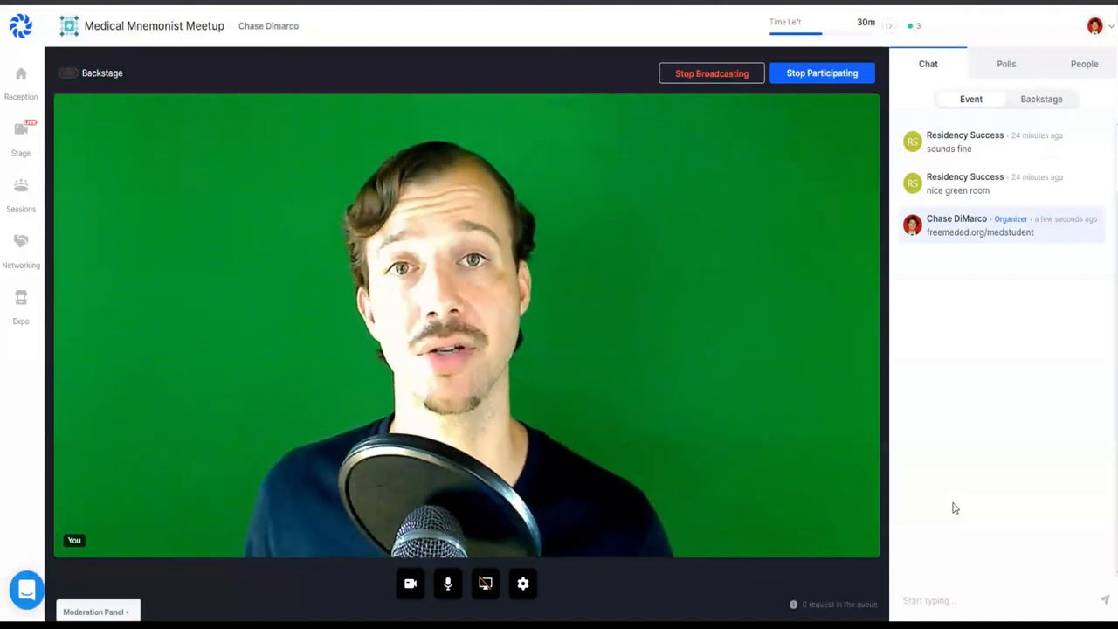
pyautogui.click(69, 74)
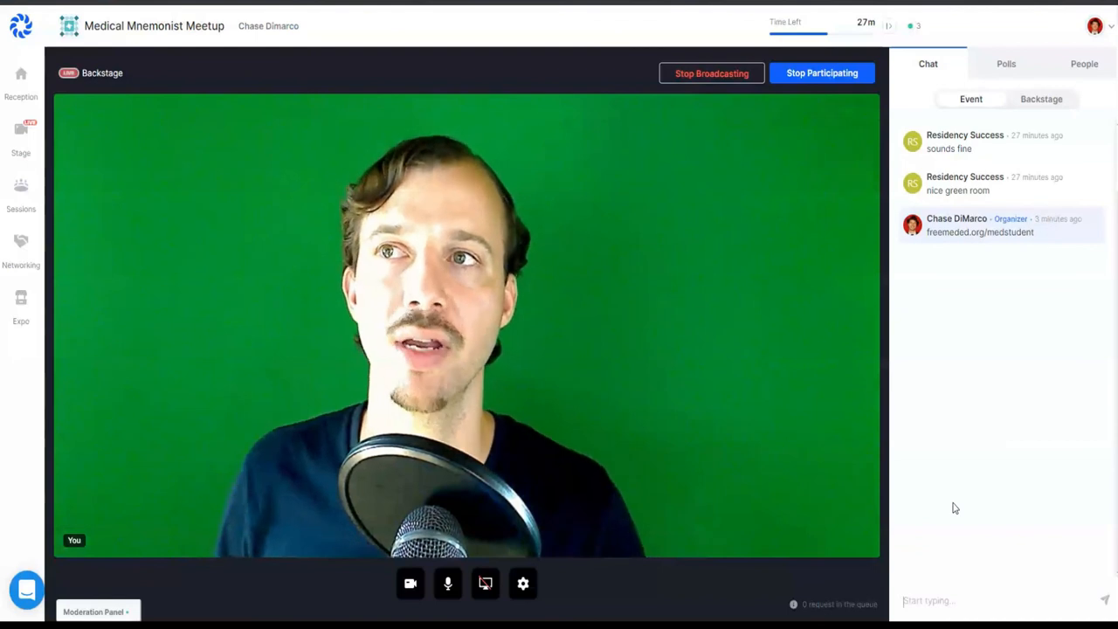
pyautogui.click(68, 70)
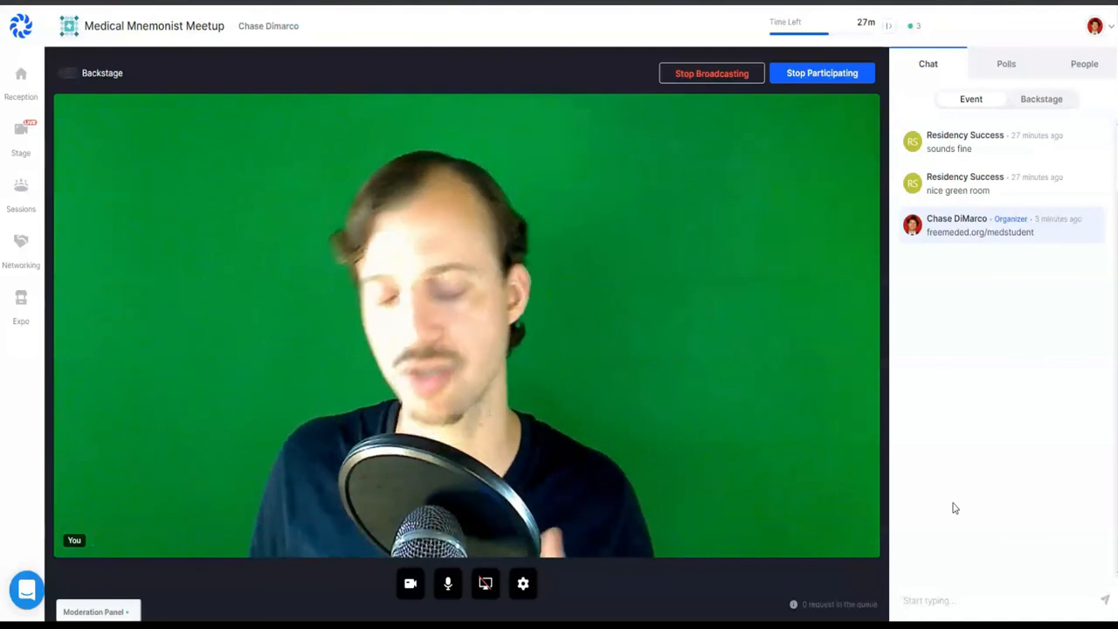
pyautogui.click(72, 70)
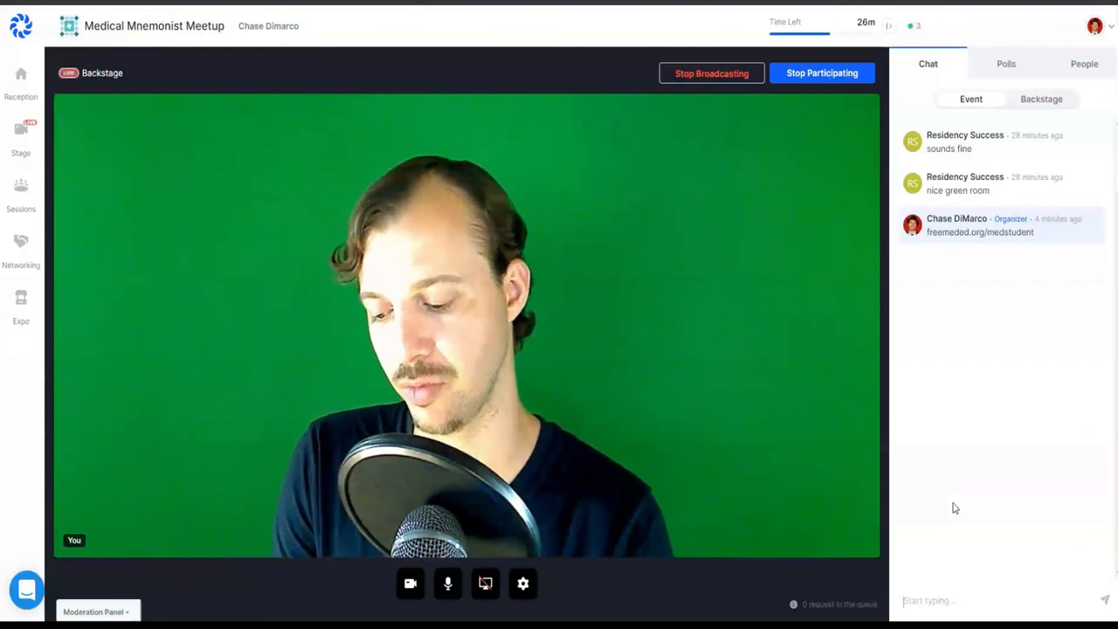
pyautogui.click(72, 71)
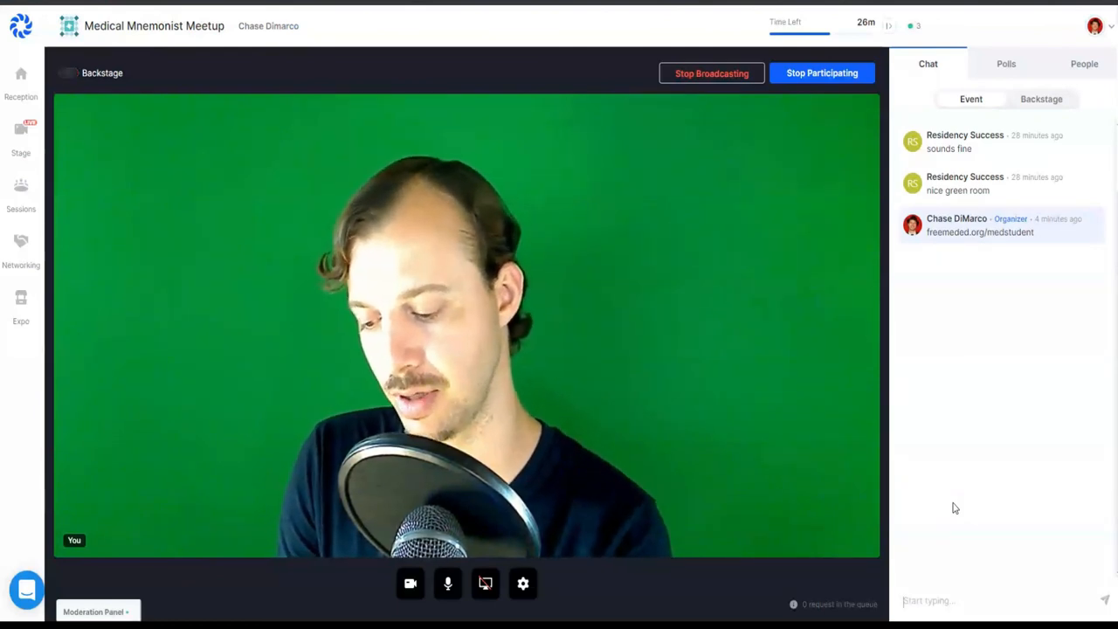
pyautogui.click(70, 72)
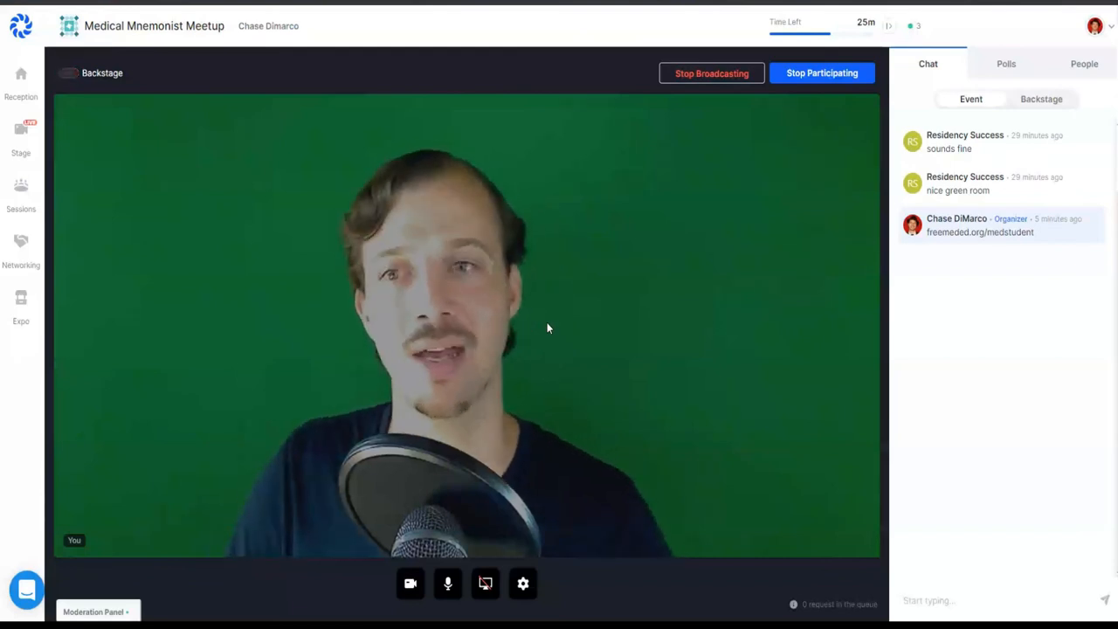
pyautogui.click(70, 73)
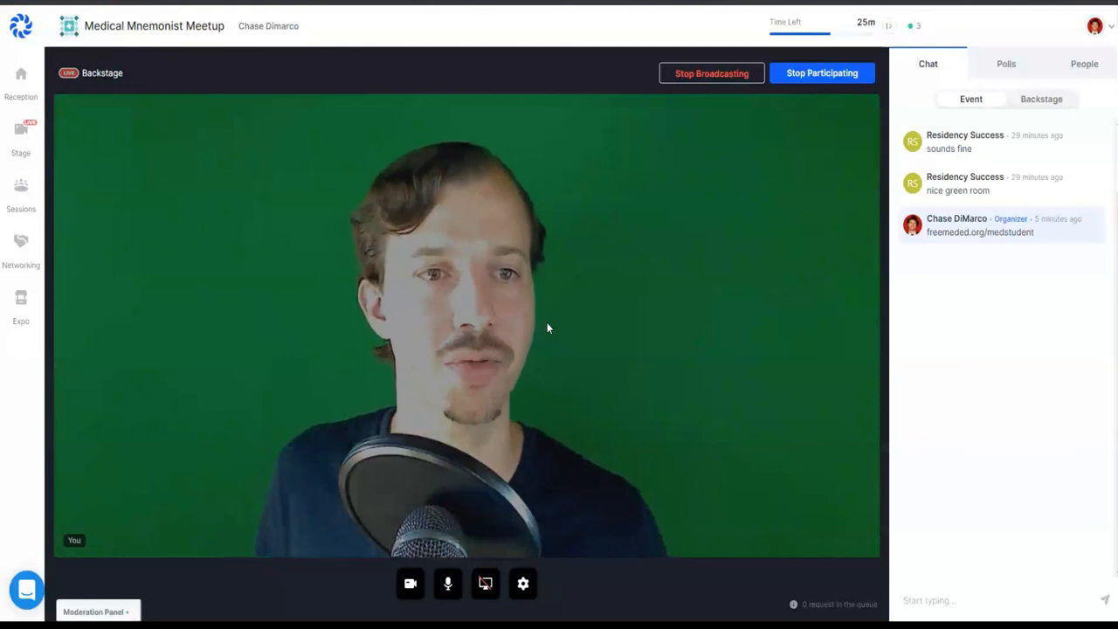